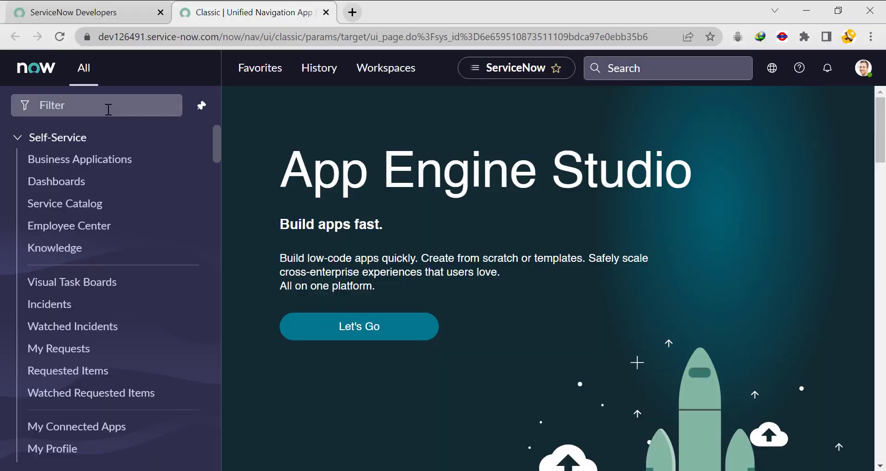
# - Filter the application navigator with 'chang' to show change-related modules
pyautogui.click(96, 106)
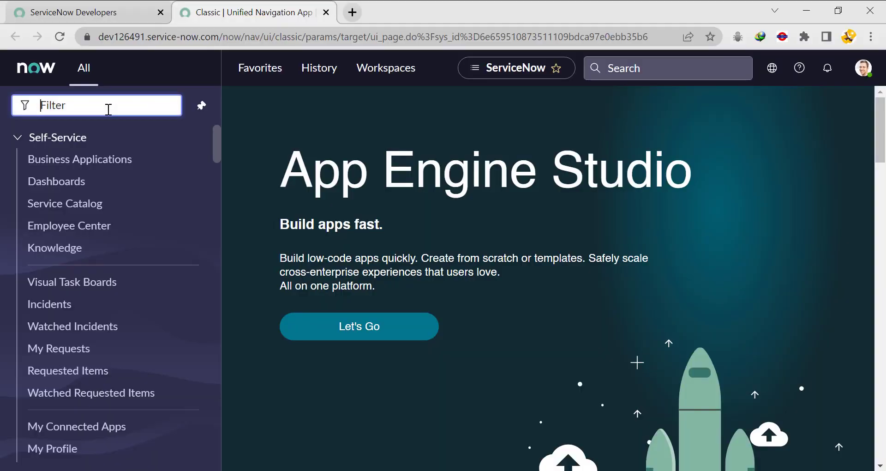
pyautogui.write('cnahgenn')
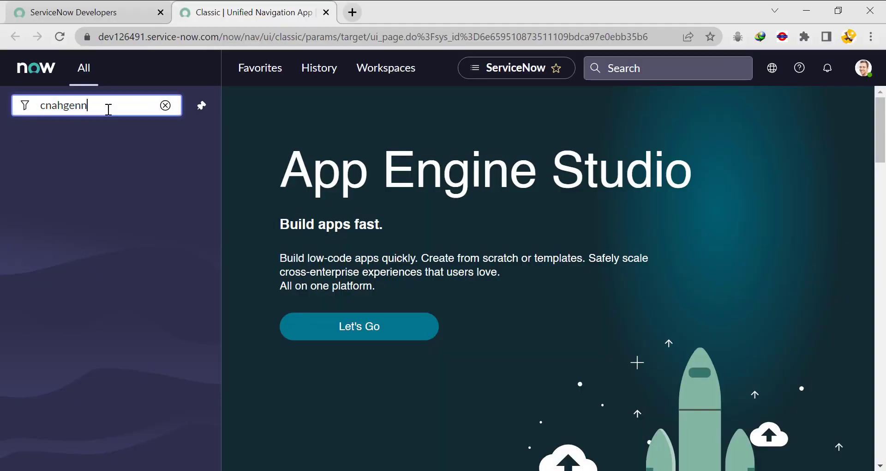
pyautogui.write('chang')
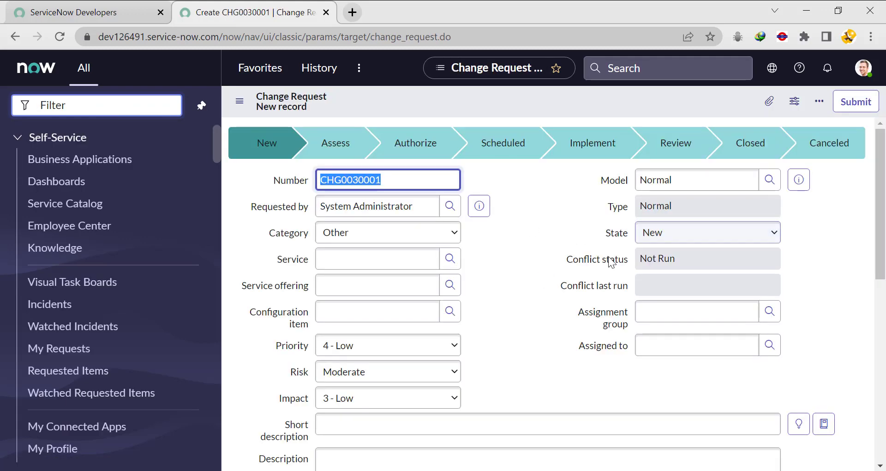
# - Review the new Change Request's Type and Short description fields
pyautogui.scroll(-3)
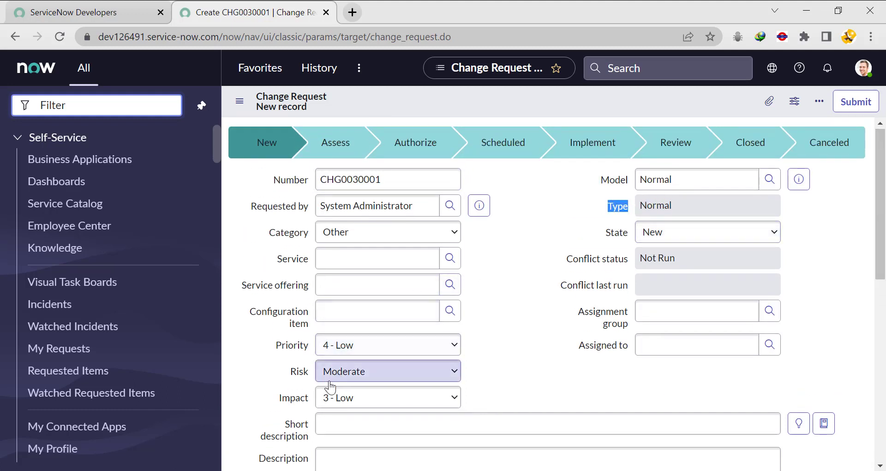
pyautogui.click(546, 423)
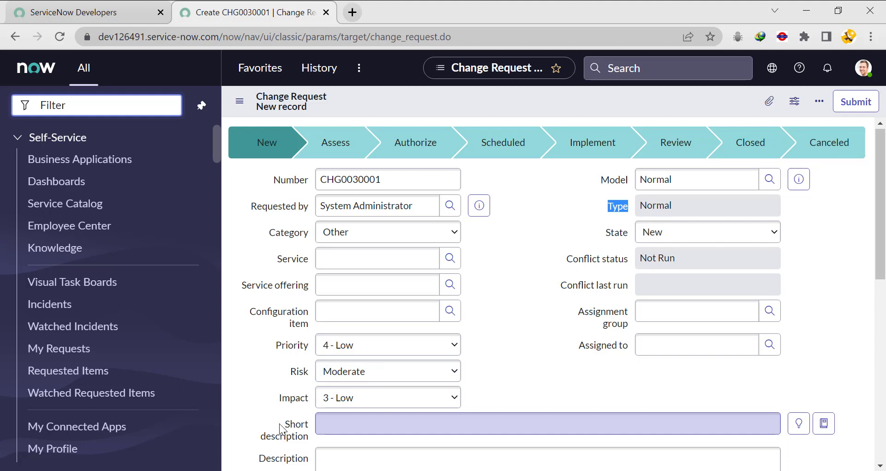
pyautogui.click(546, 422)
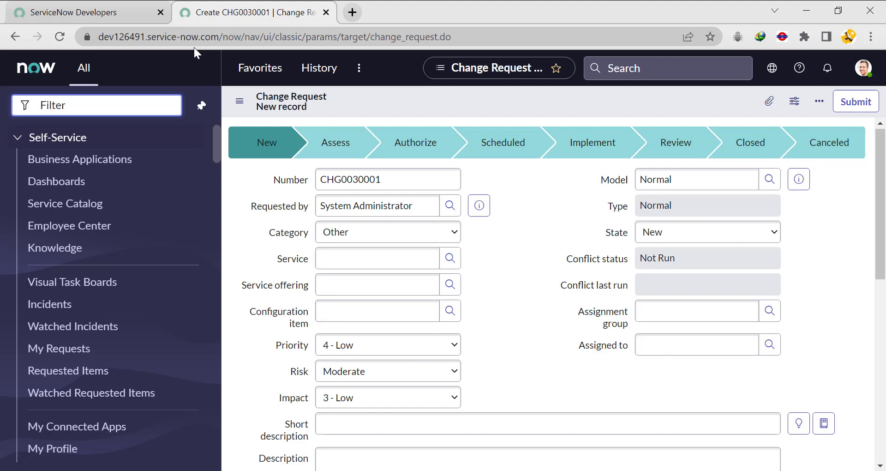
# - Duplicate the change form tab and list the Client Scripts for change_request
pyautogui.rightClick(252, 12)
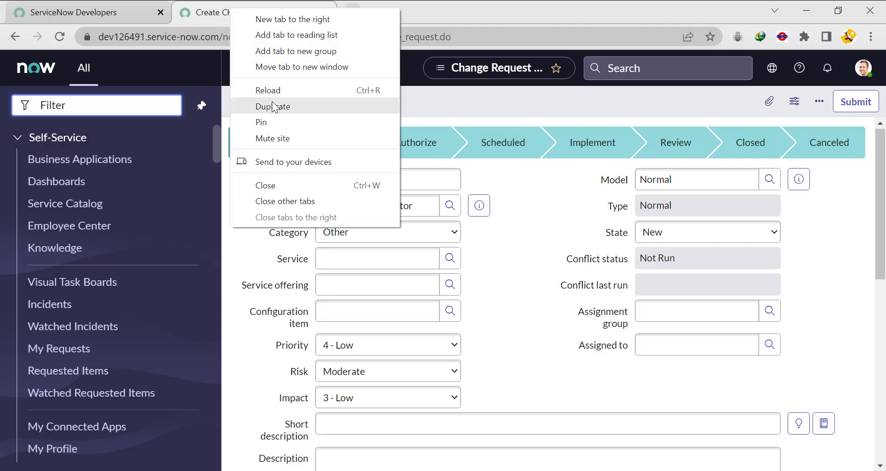
pyautogui.click(273, 106)
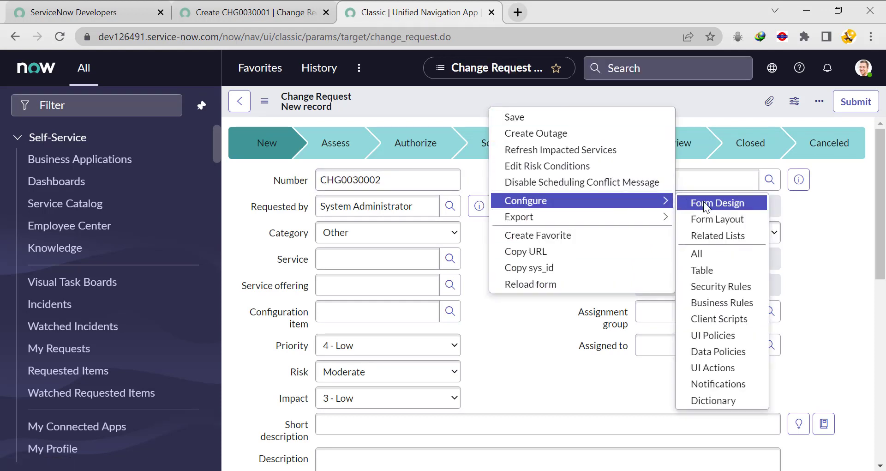
pyautogui.moveTo(719, 318)
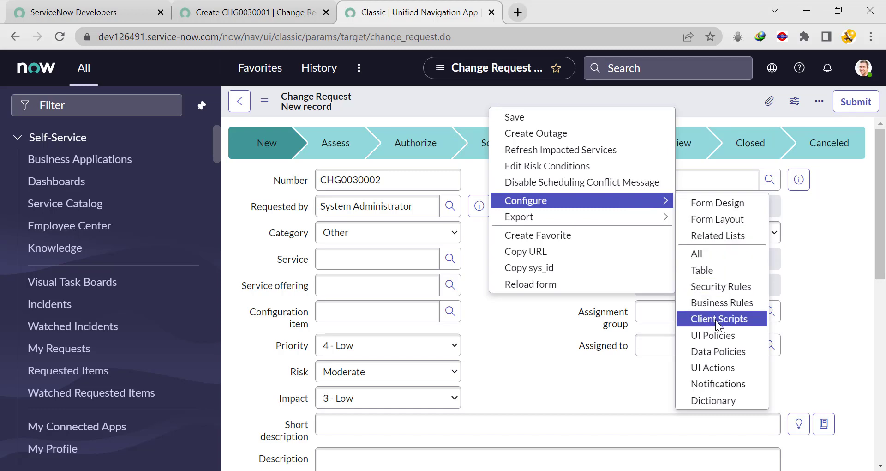
pyautogui.click(718, 318)
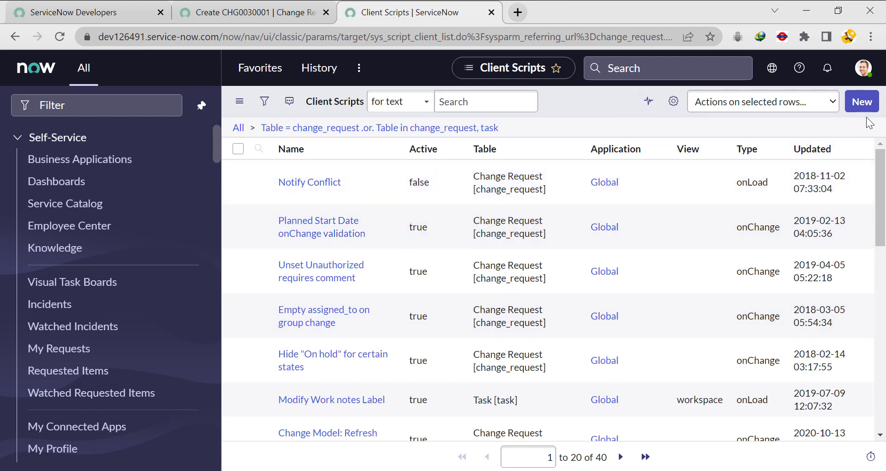
# - Create a client script named 'Modify the label' with Type onLoad
pyautogui.click(861, 101)
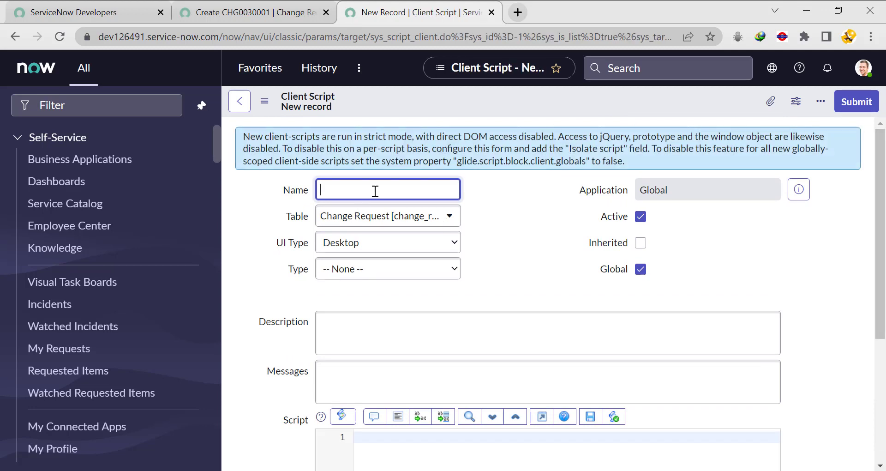
pyautogui.write('Modi')
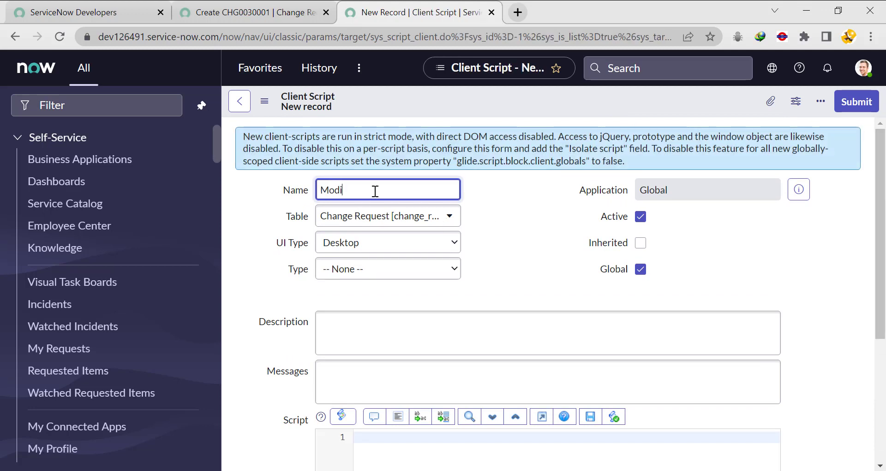
pyautogui.write('y the')
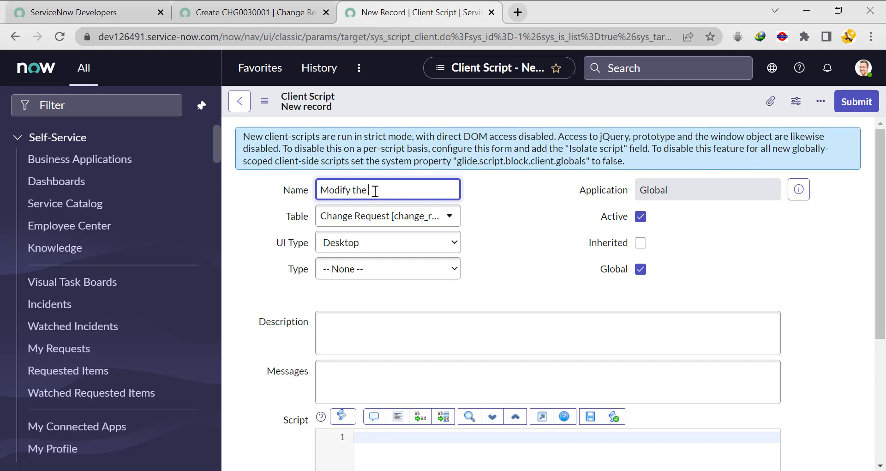
pyautogui.write('label')
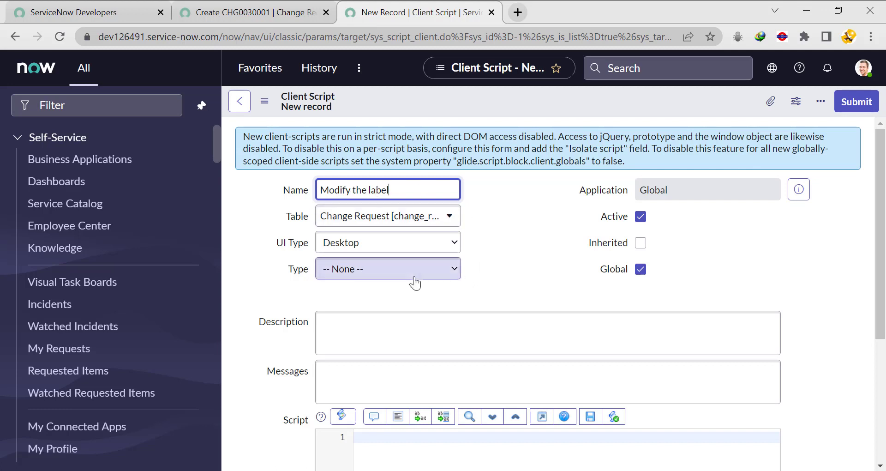
pyautogui.click(387, 268)
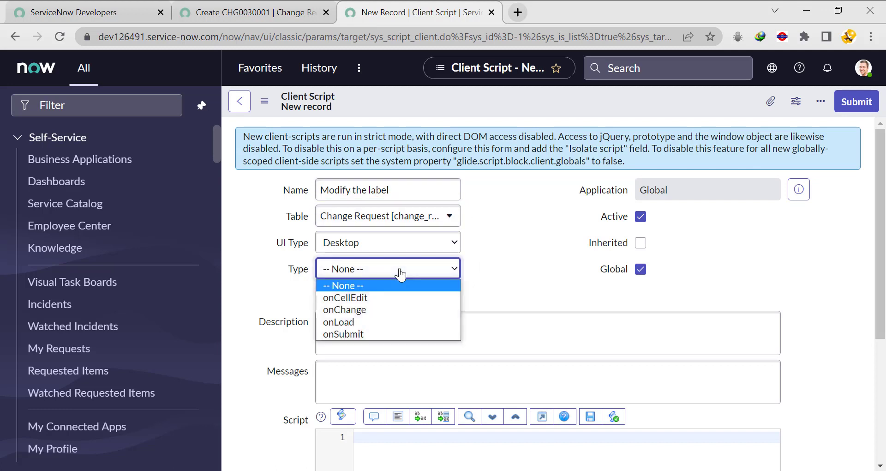
pyautogui.click(338, 321)
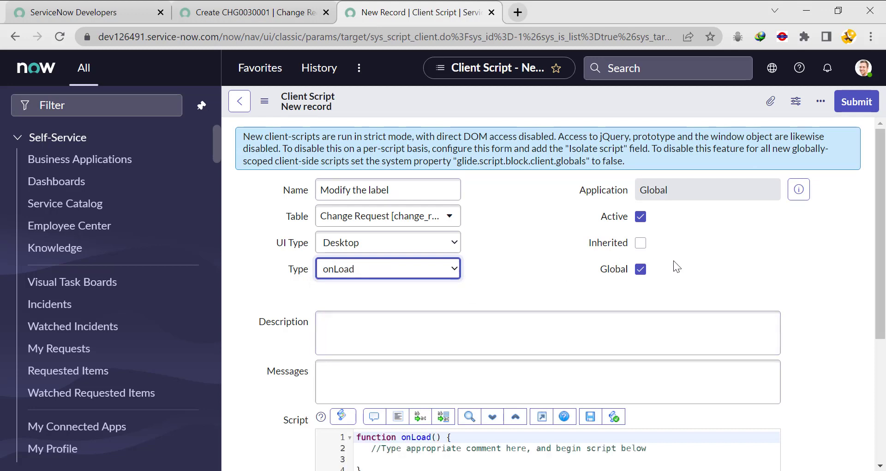
pyautogui.scroll(-3)
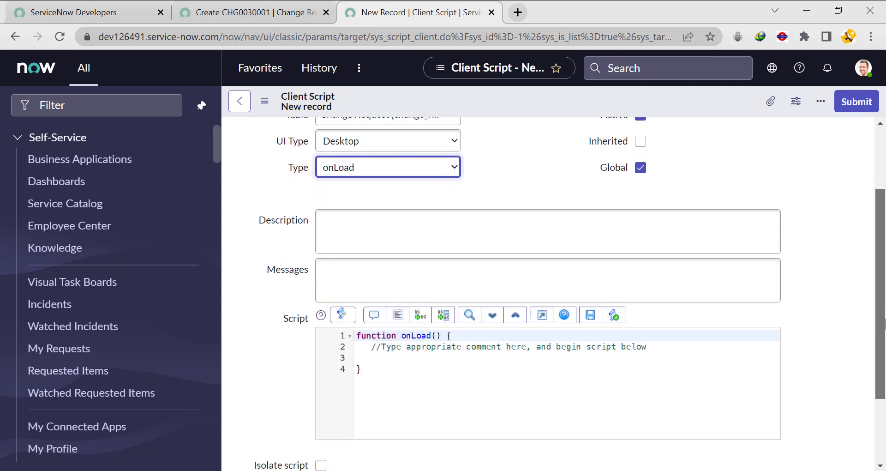
# - Add a g_form.setLabelOf call in the script, then go back to the change form
pyautogui.scroll(-3)
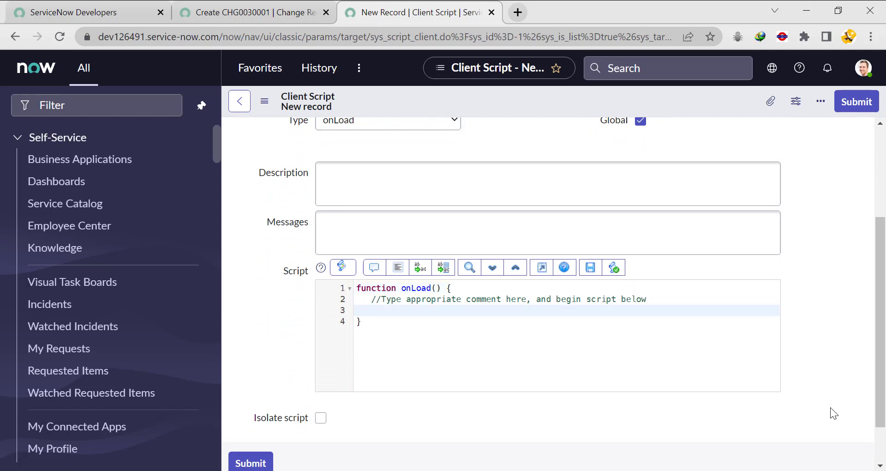
pyautogui.write('g')
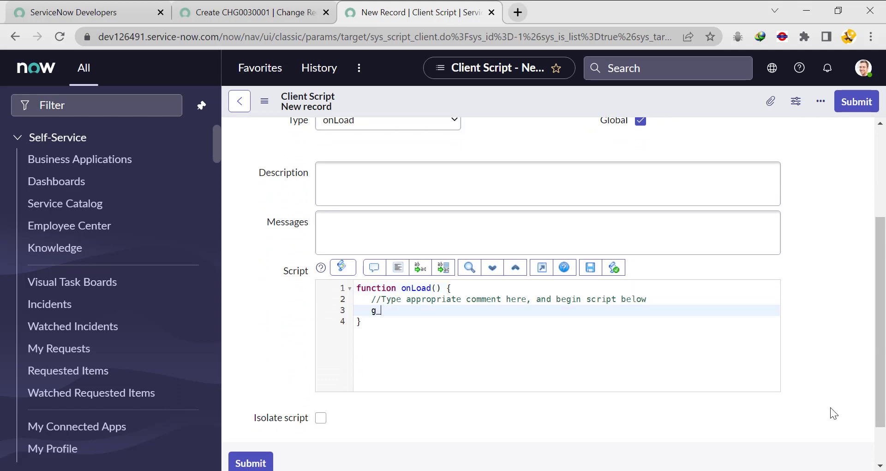
pyautogui.write('_form')
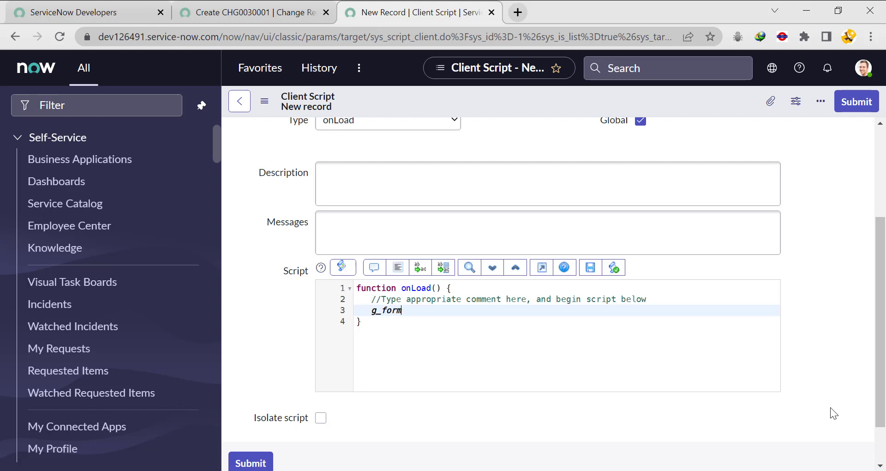
pyautogui.write('.set')
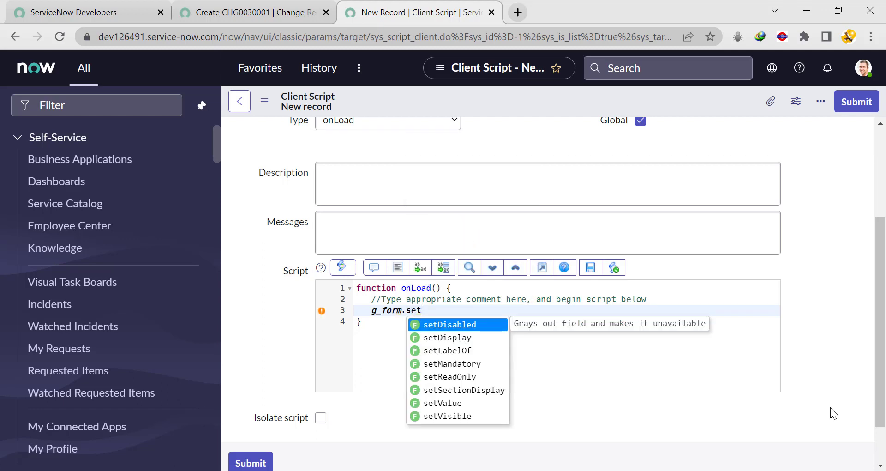
pyautogui.moveTo(447, 351)
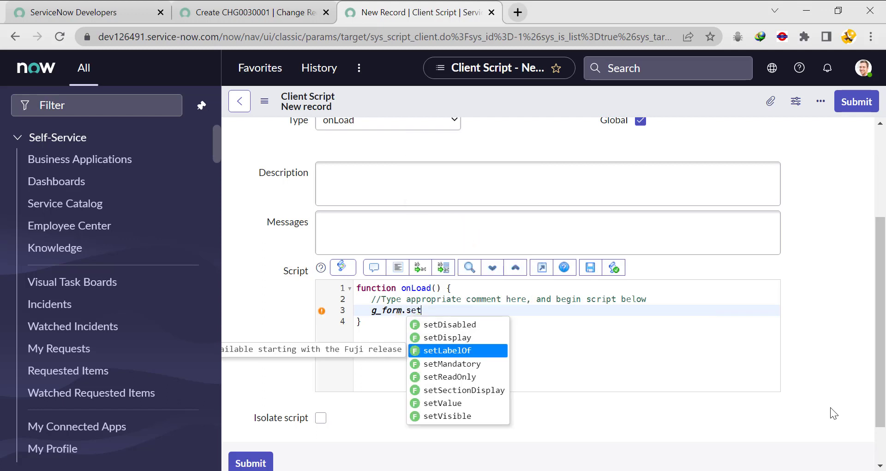
pyautogui.click(446, 351)
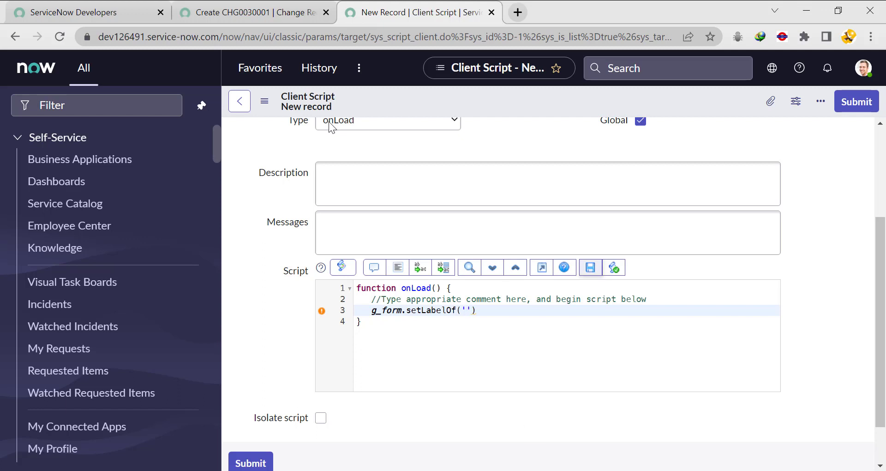
pyautogui.click(253, 12)
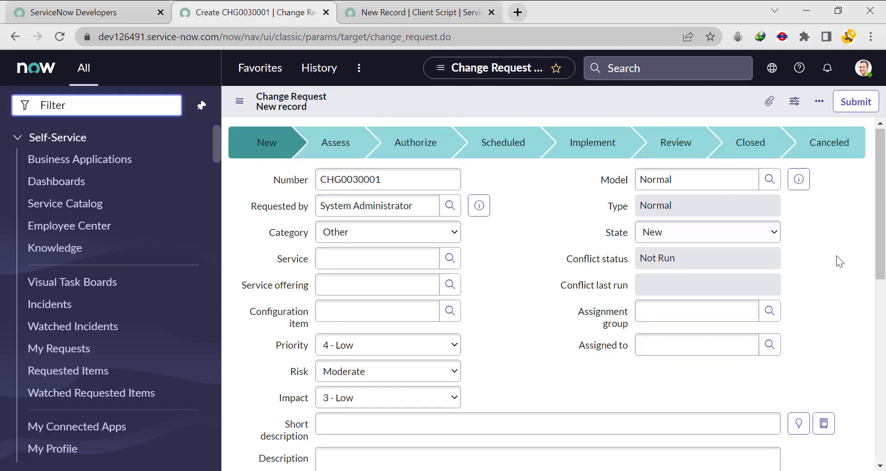
# - Check the Short description field's dictionary name, short_description
pyautogui.scroll(-3)
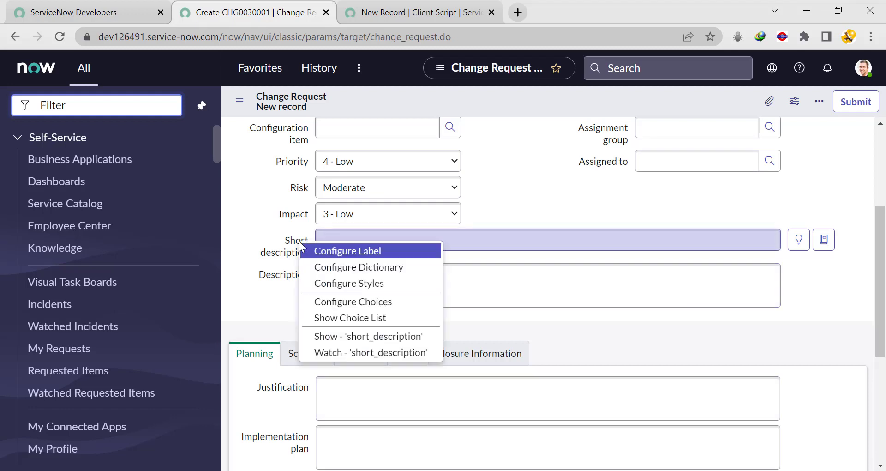
pyautogui.click(358, 266)
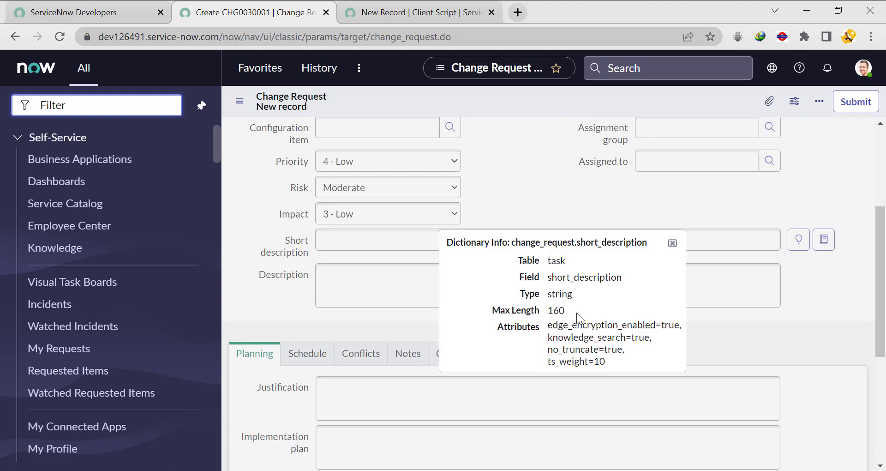
pyautogui.rightClick(584, 277)
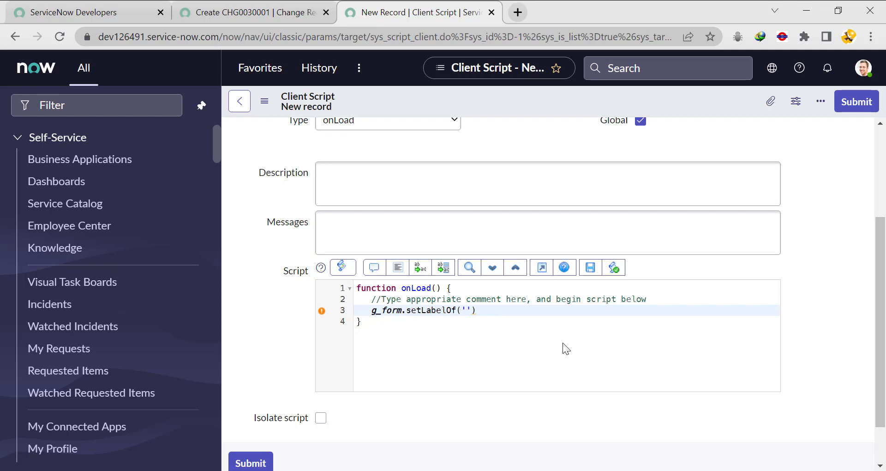
# - Complete the call as g_form.setLabelOf('short_description','Normal description');
pyautogui.write('short_description')
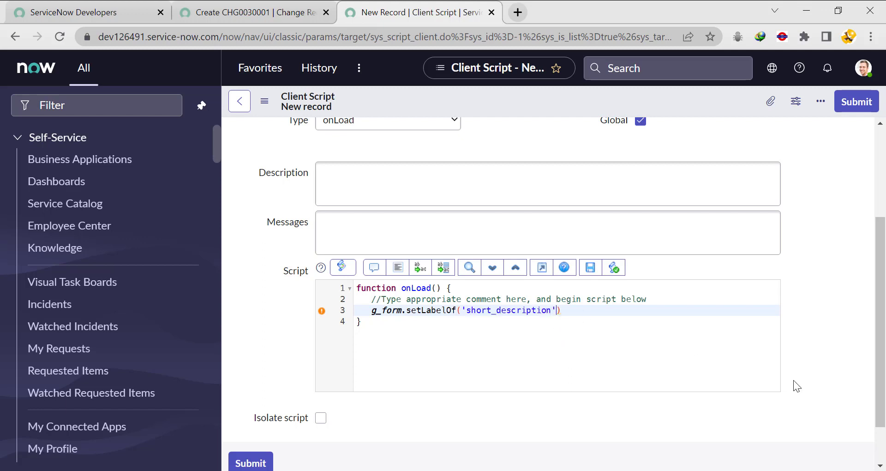
pyautogui.write(',')
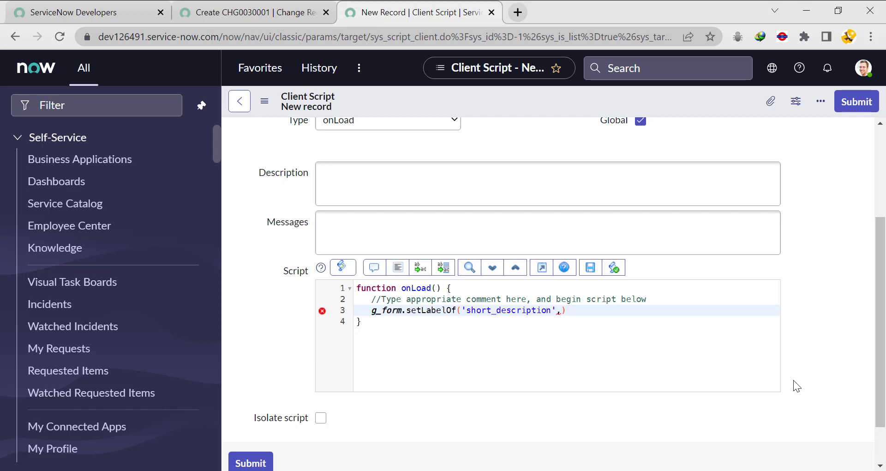
pyautogui.write("'")
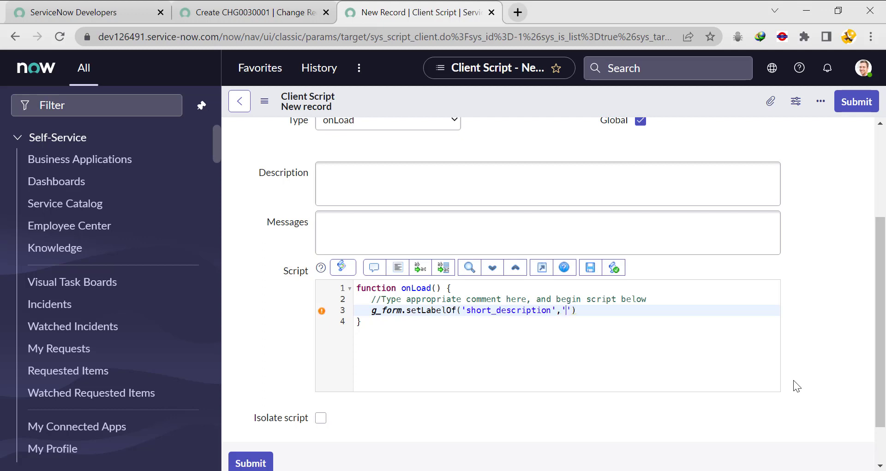
pyautogui.write('Normal descripti')
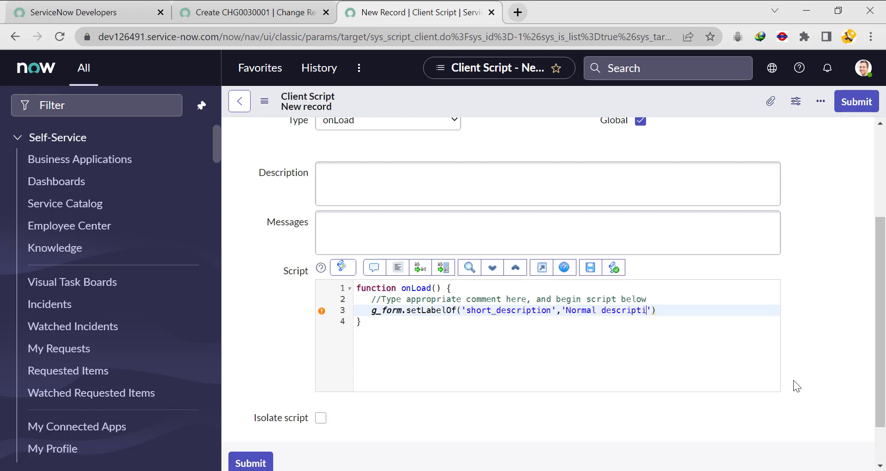
pyautogui.write('on')
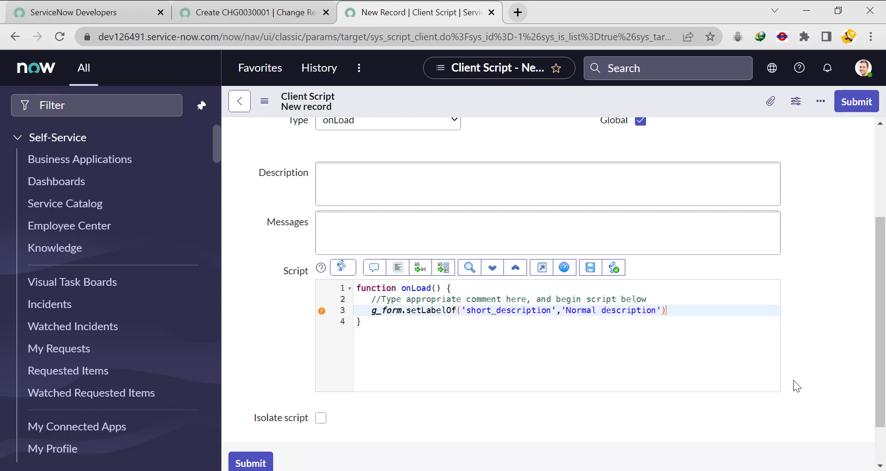
pyautogui.write(';')
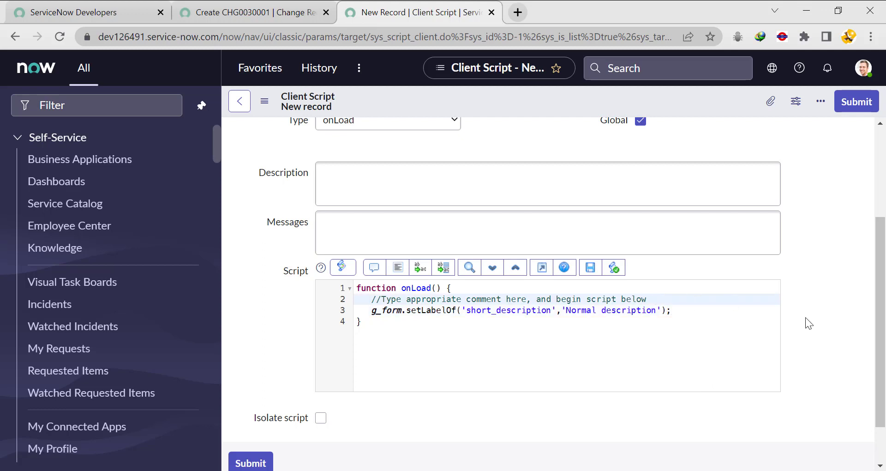
# - Replace the unfinished if with var type = g_form.getValue, checking the form's Type field
pyautogui.write('if')
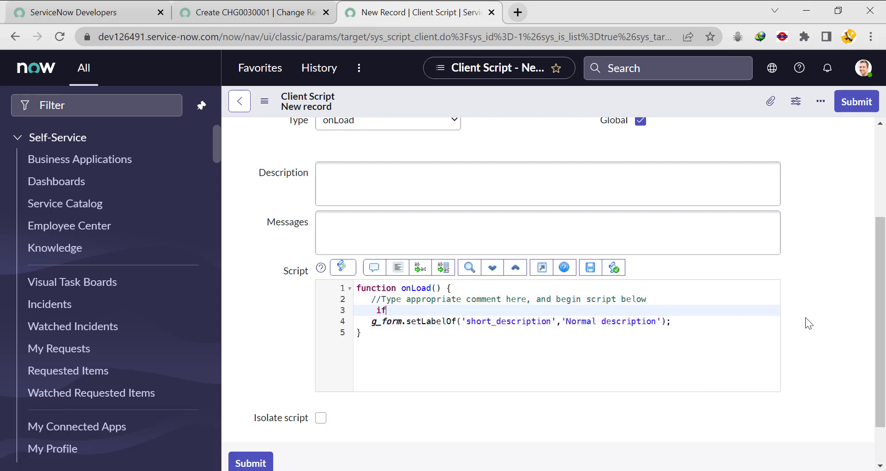
pyautogui.write('()')
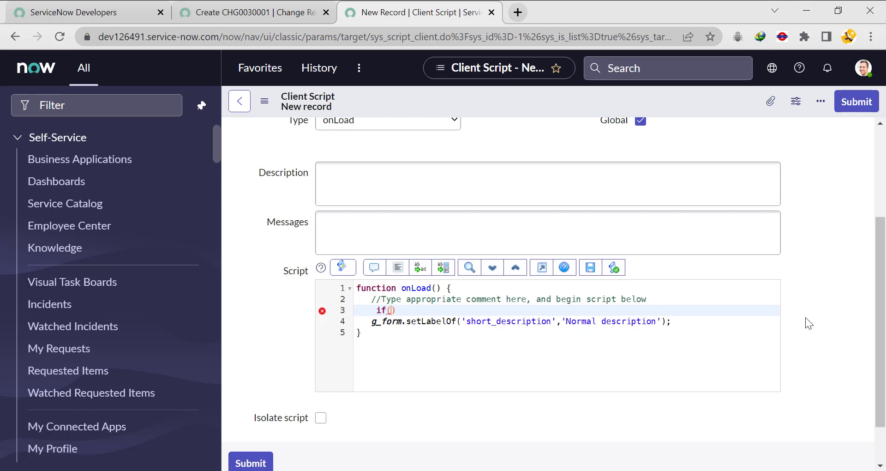
pyautogui.press('ctrl+a')
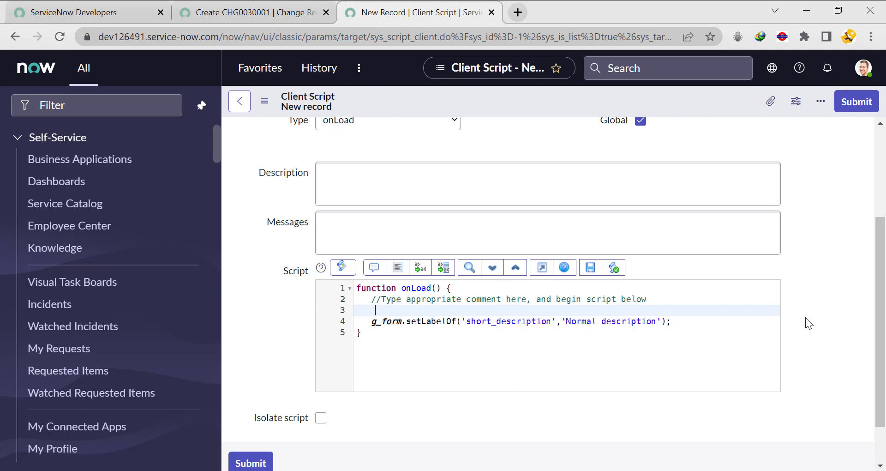
pyautogui.write('var typ')
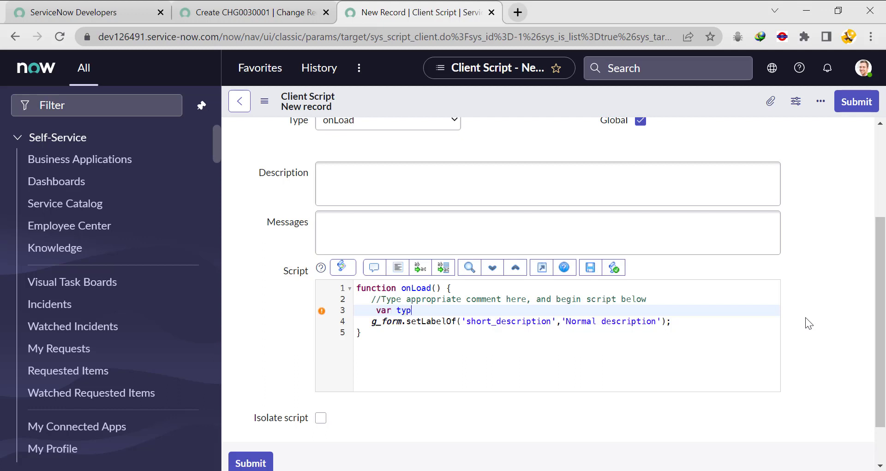
pyautogui.write("e = g_form.getValue('")
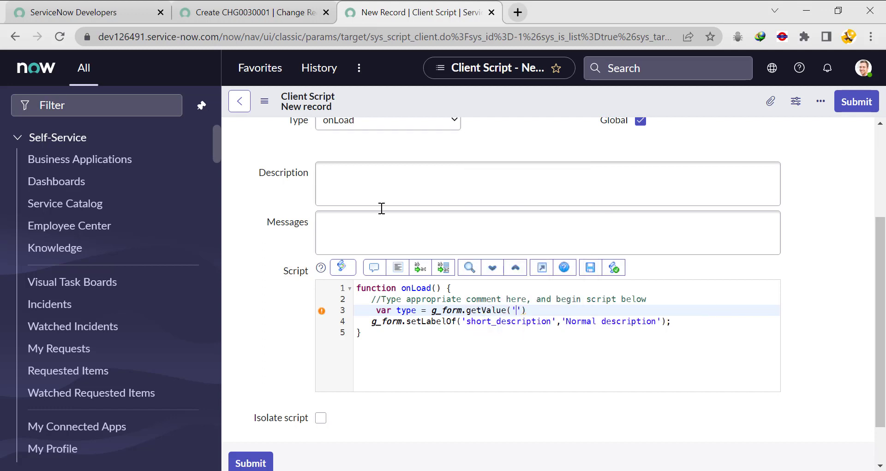
pyautogui.click(253, 12)
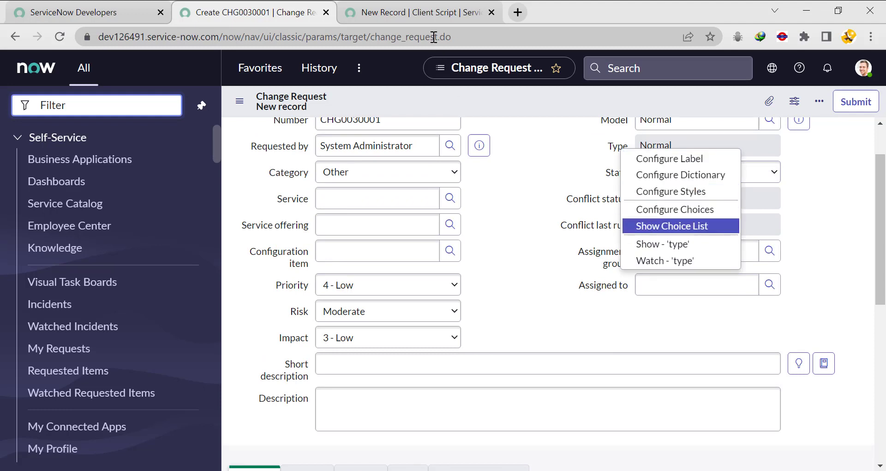
pyautogui.click(419, 12)
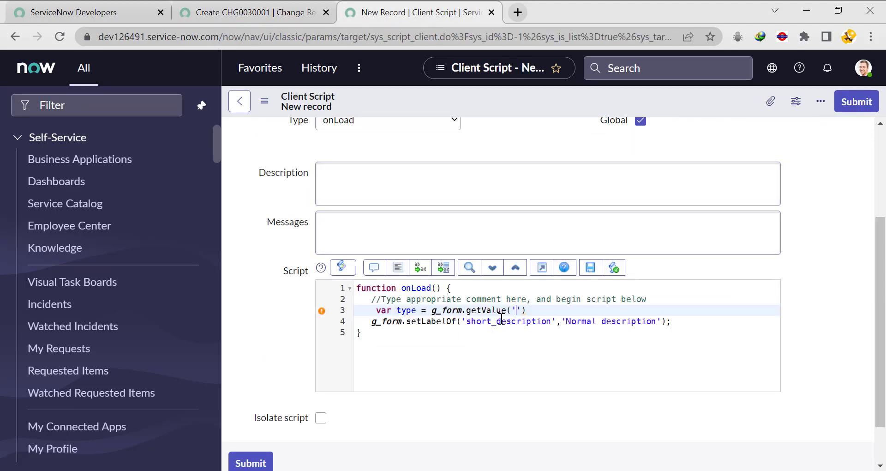
# - Finish getValue('type') and begin the condition if(type == '')
pyautogui.write('typ')
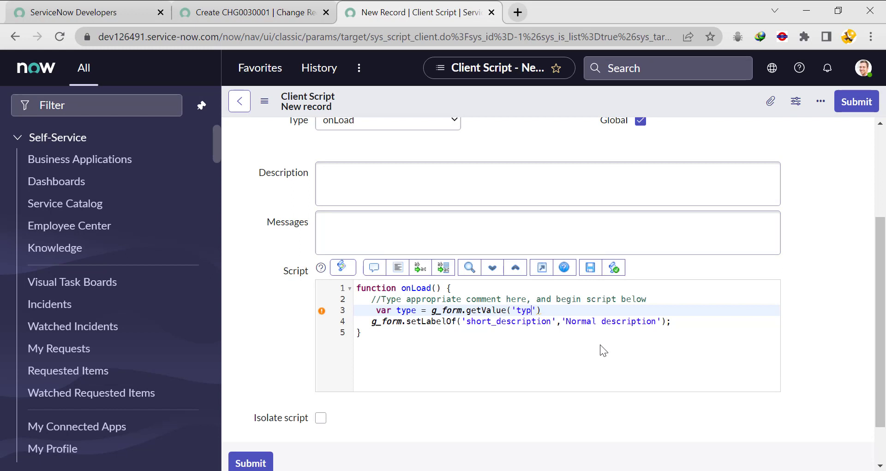
pyautogui.write('e')
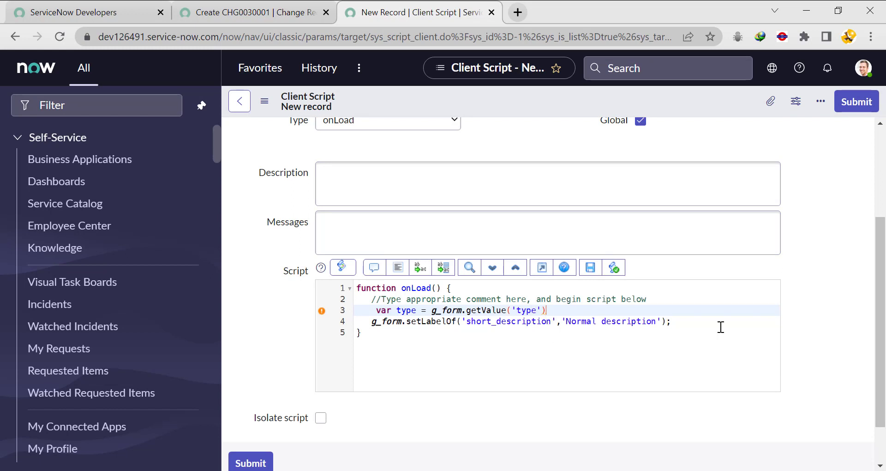
pyautogui.write('if')
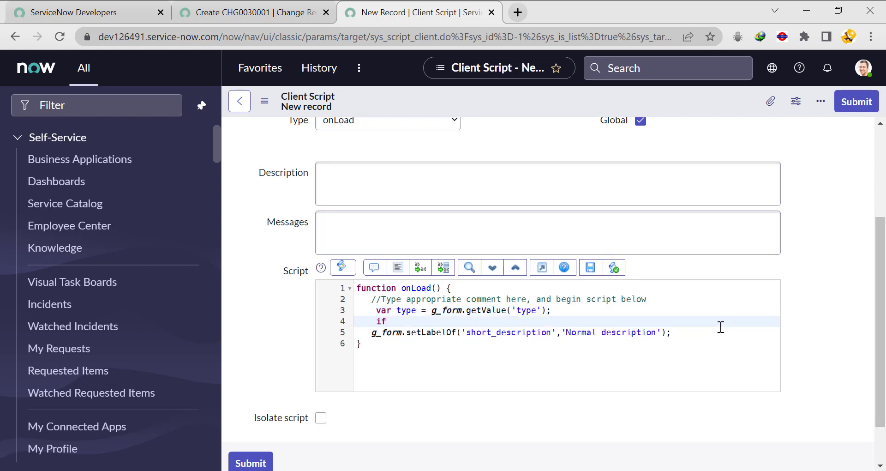
pyautogui.write('(typ)')
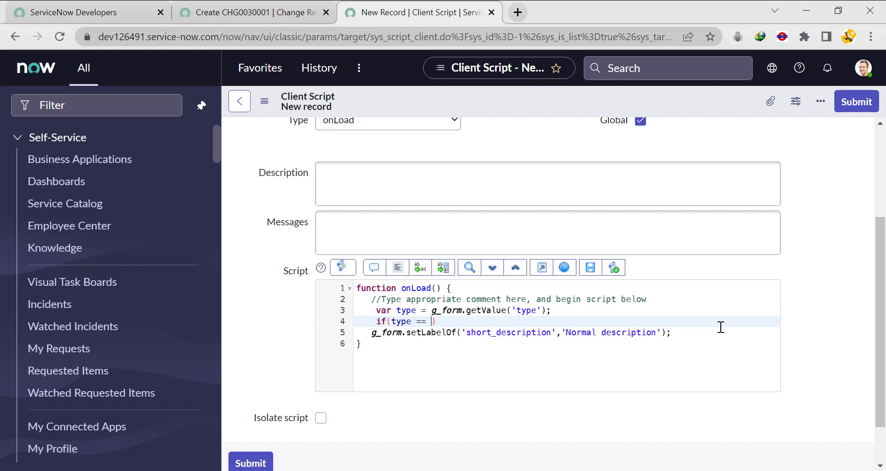
pyautogui.write("''")
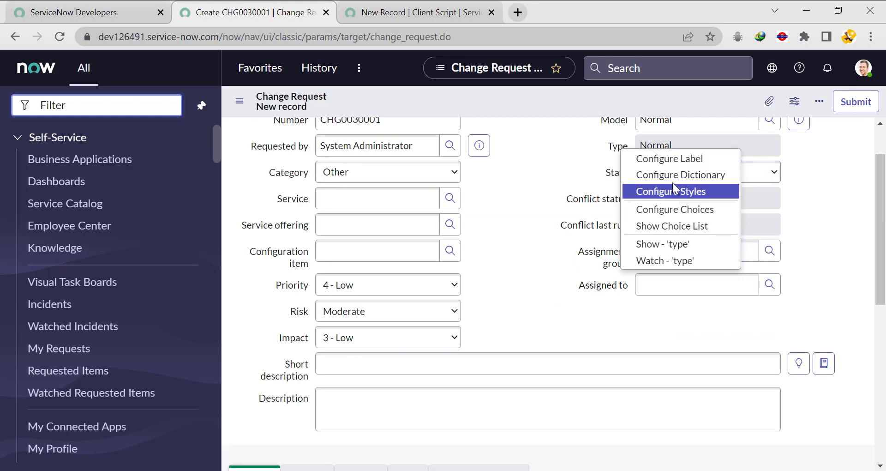
# - Copy the Type choice value 'normal' from the dictionary into the if condition
pyautogui.click(673, 191)
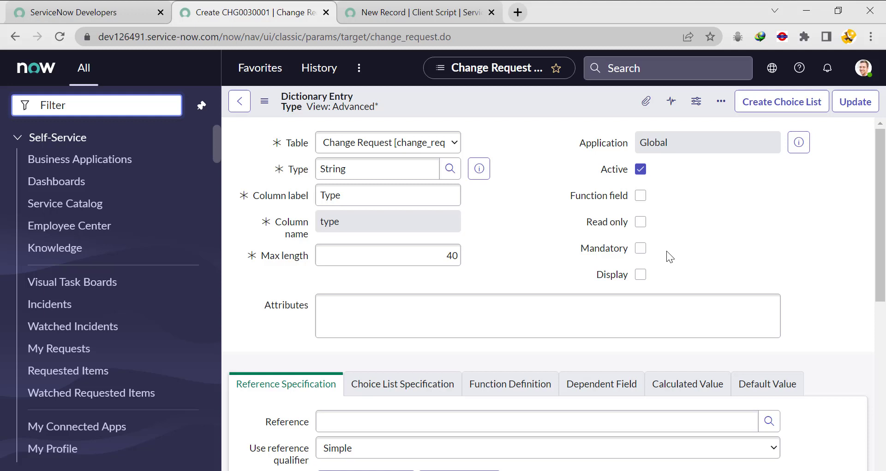
pyautogui.scroll(-3)
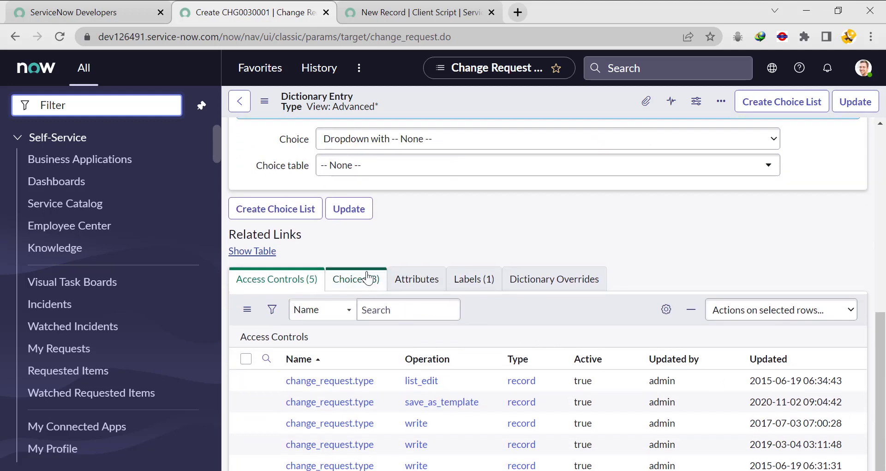
pyautogui.click(355, 278)
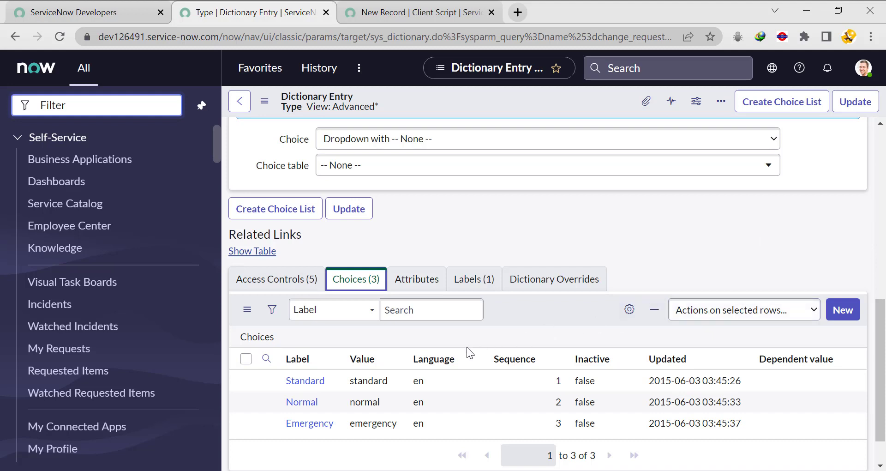
pyautogui.doubleClick(384, 420)
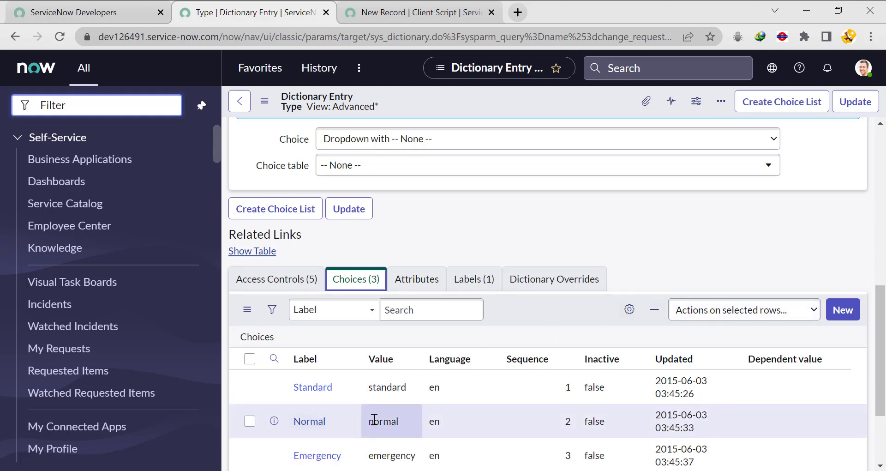
pyautogui.doubleClick(384, 421)
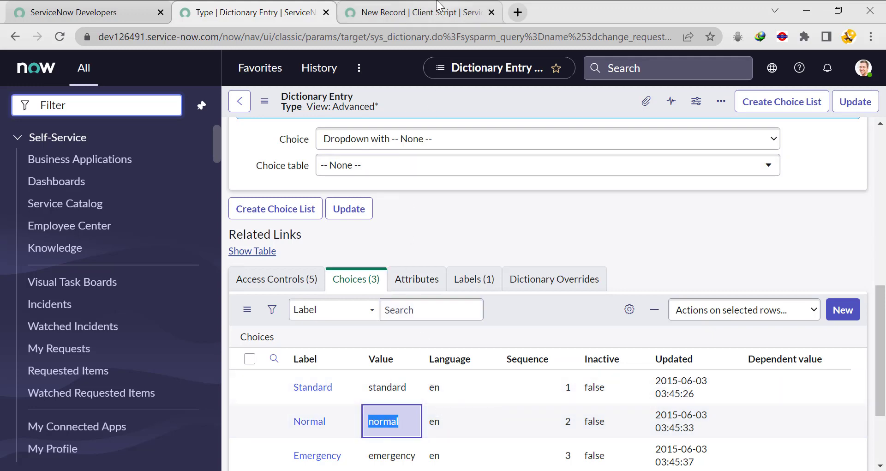
pyautogui.click(421, 12)
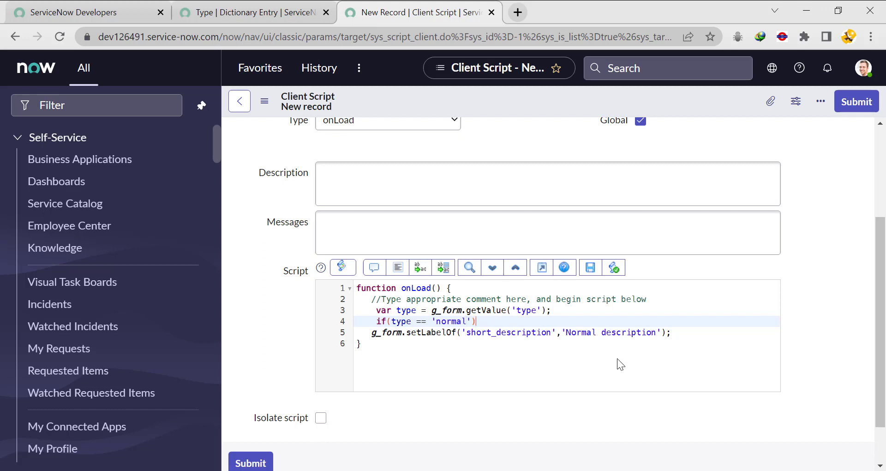
# - Put the setLabelOf call inside the if block and save the client script
pyautogui.press('Enter')
pyautogui.write('{')
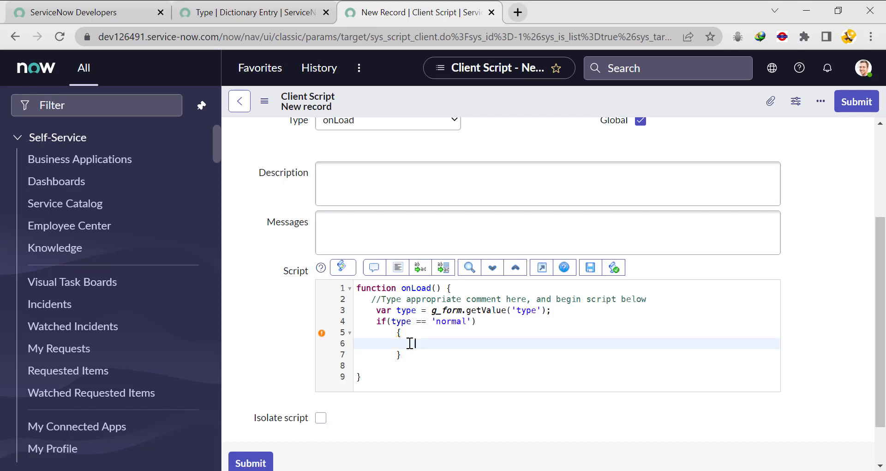
pyautogui.write("g_form.setLabelOf('short_description','Normal description');")
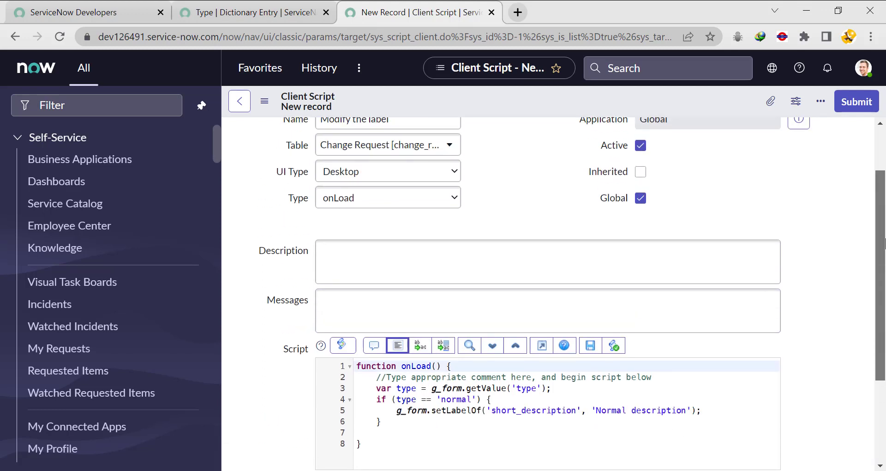
pyautogui.click(820, 101)
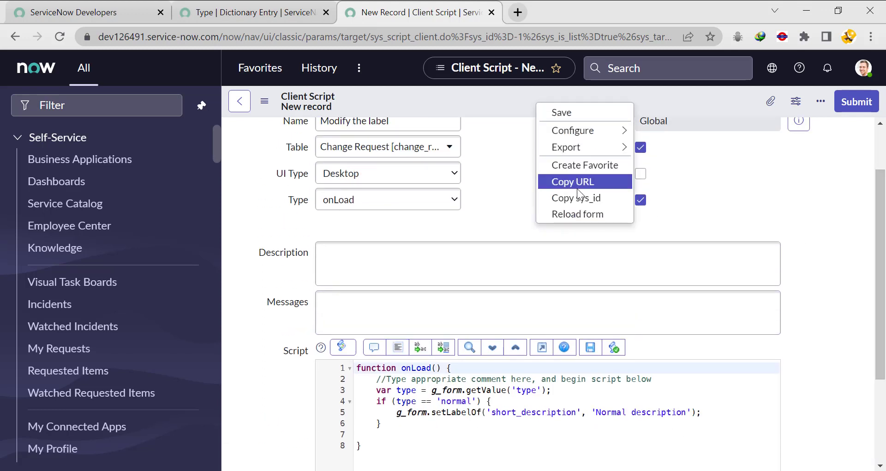
pyautogui.click(561, 112)
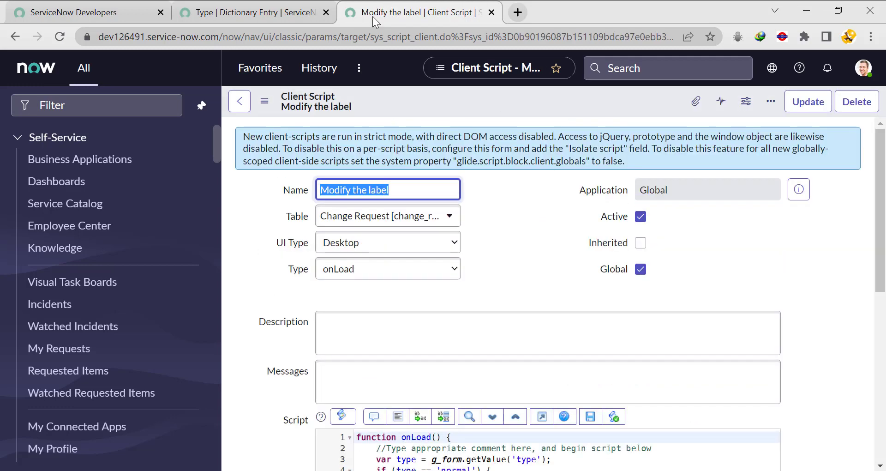
# - Filter the application navigator to the Change modules from the dictionary entry tab
pyautogui.click(253, 12)
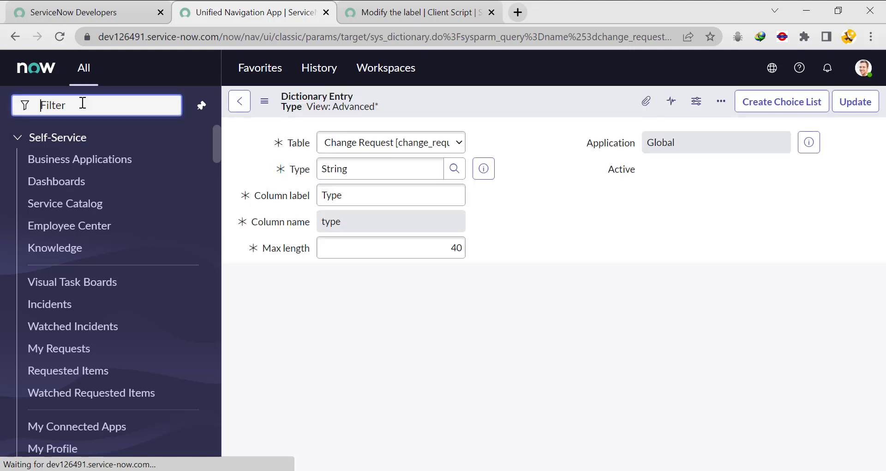
pyautogui.write('change')
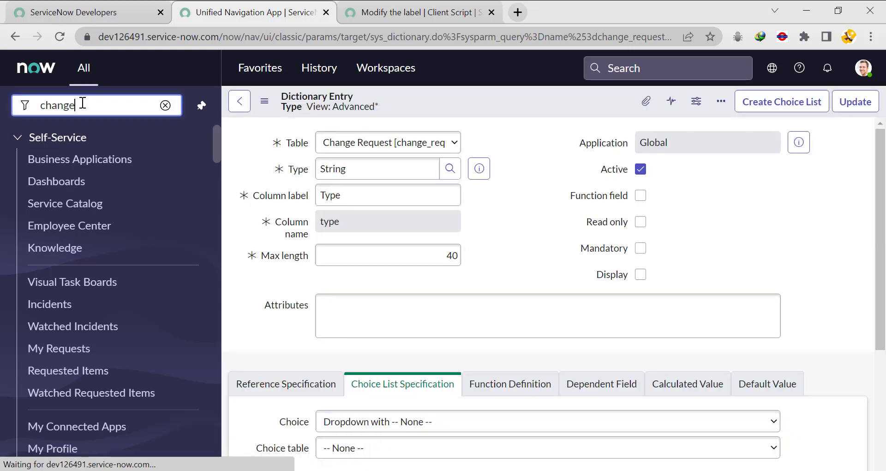
pyautogui.press('Enter')
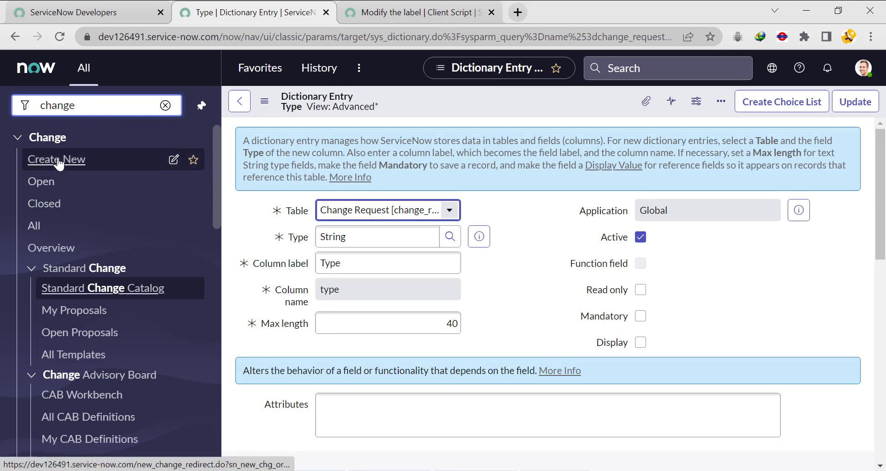
# - Create a new Normal change request (CHG0030003) and verify the field reads 'Normal description'
pyautogui.click(56, 159)
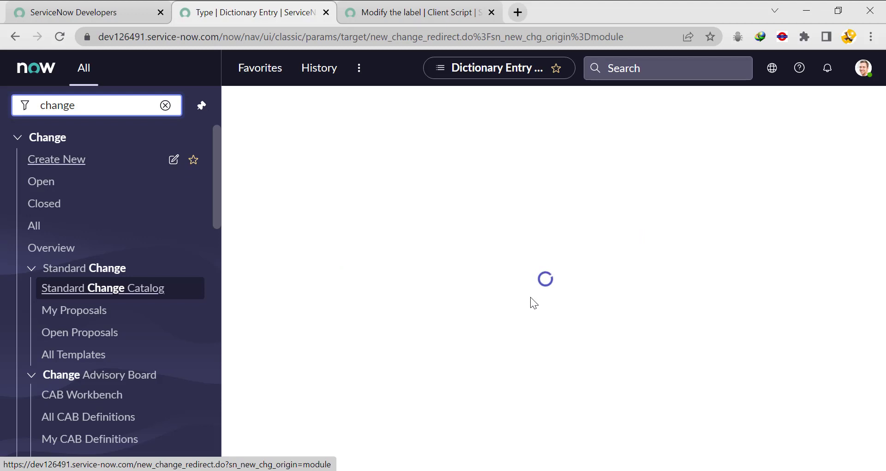
pyautogui.click(56, 158)
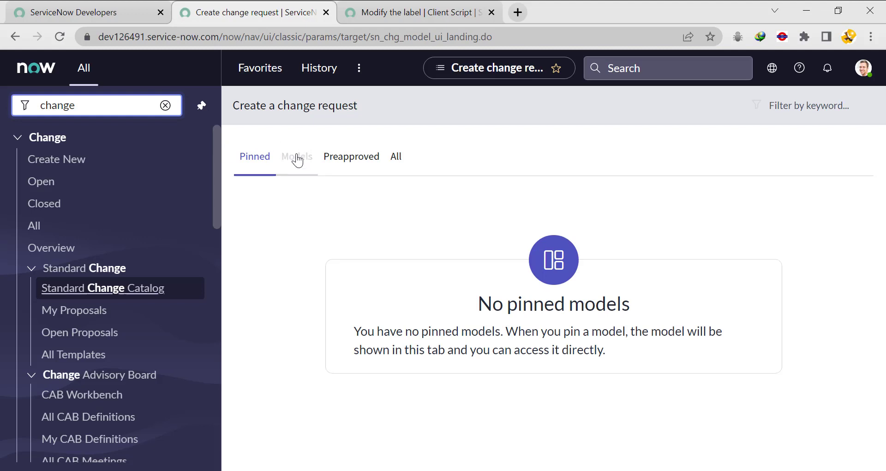
pyautogui.click(296, 157)
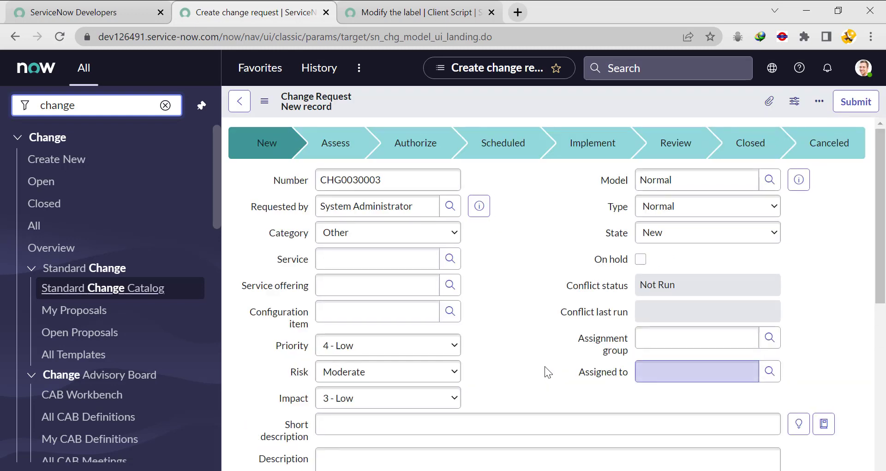
pyautogui.scroll(-3)
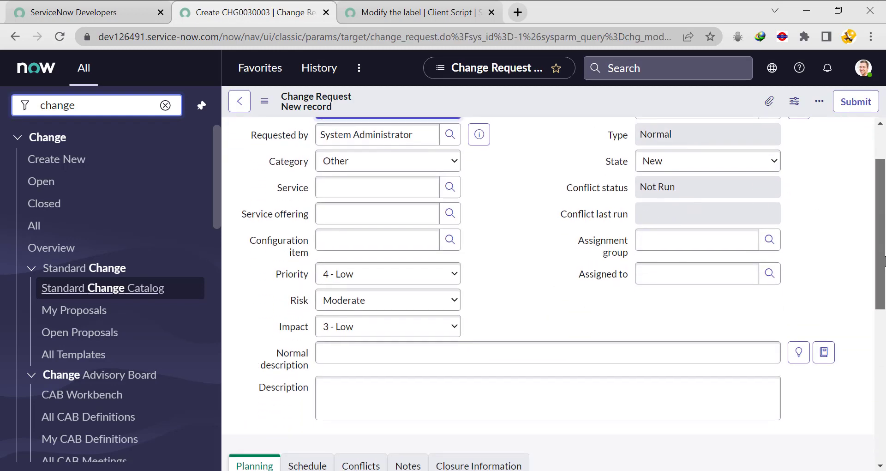
pyautogui.moveTo(656, 133)
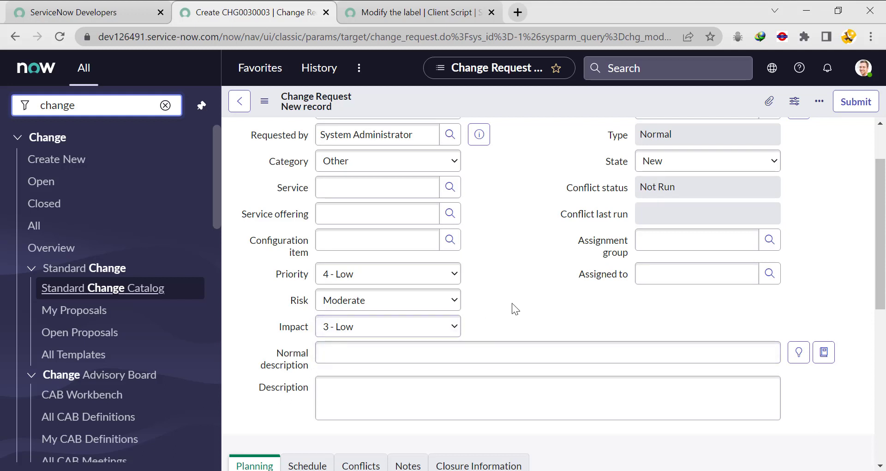
pyautogui.moveTo(436, 292)
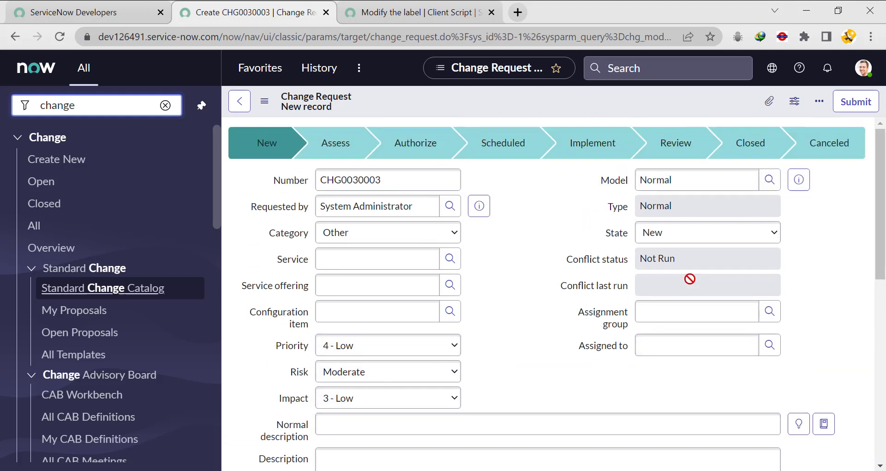
pyautogui.scroll(-3)
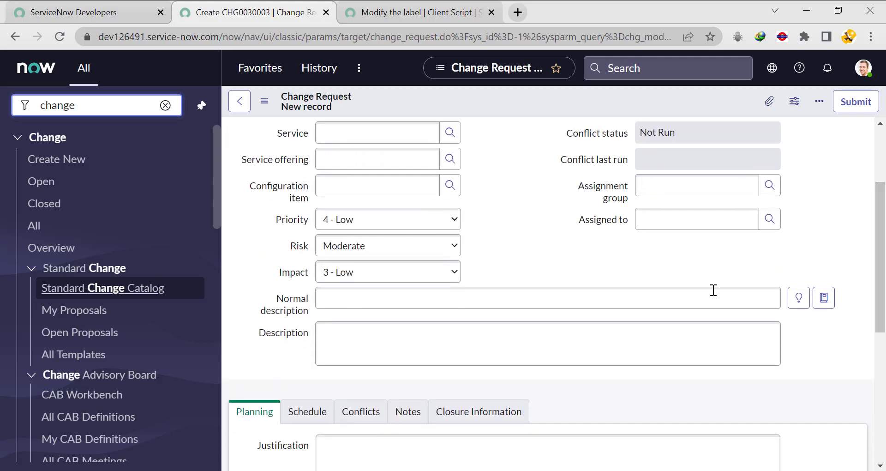
pyautogui.moveTo(56, 158)
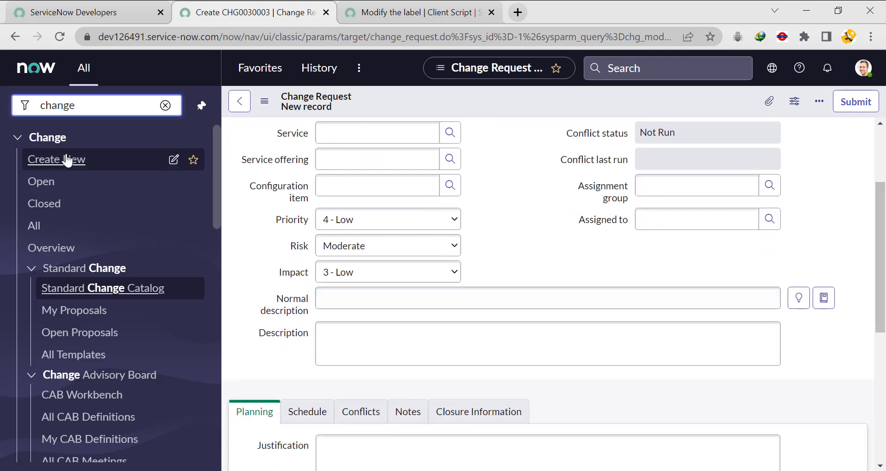
# - Create a new Emergency change request (CHG0030004) and verify the field still reads 'Short description'
pyautogui.click(57, 159)
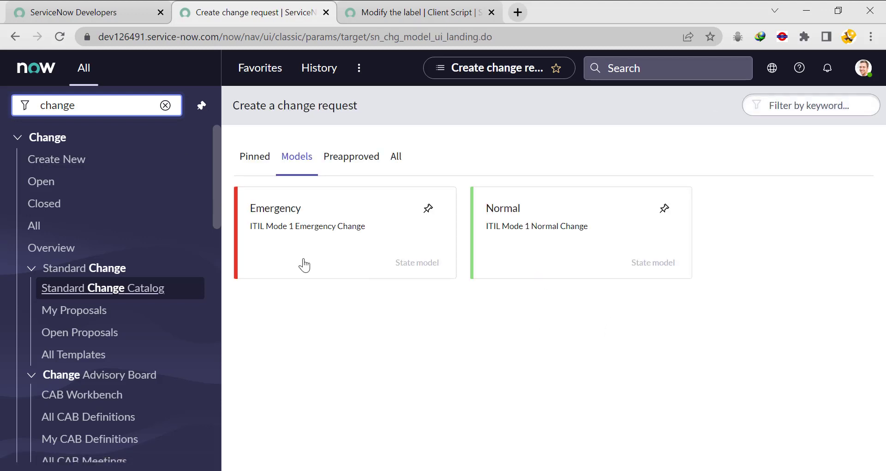
pyautogui.click(306, 231)
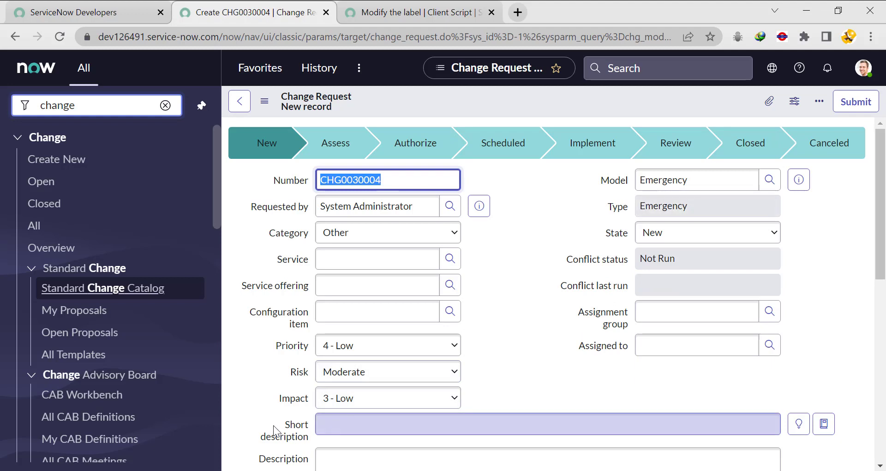
pyautogui.scroll(-3)
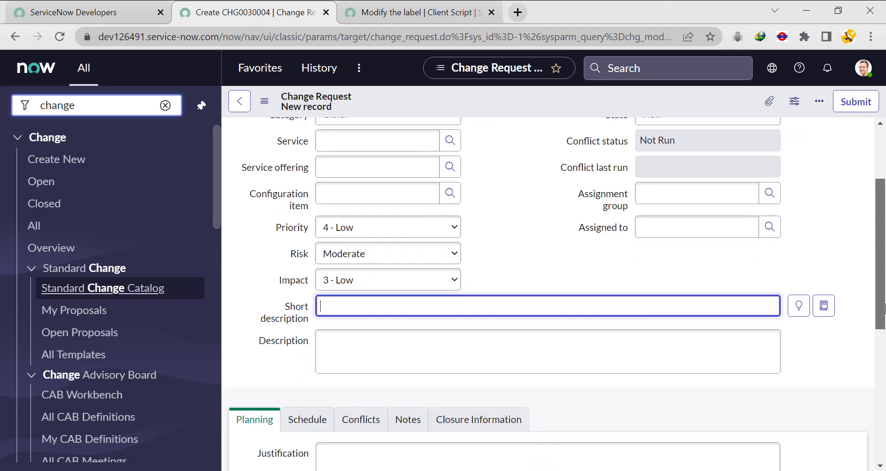
pyautogui.doubleClick(284, 312)
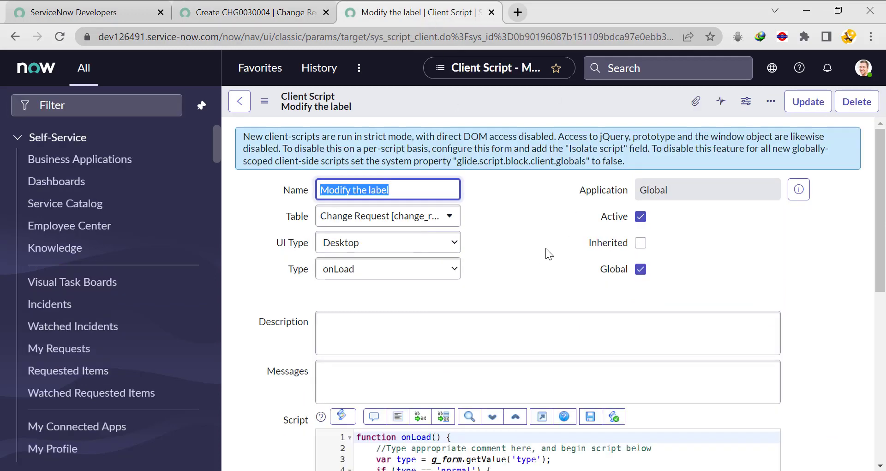
pyautogui.scroll(-3)
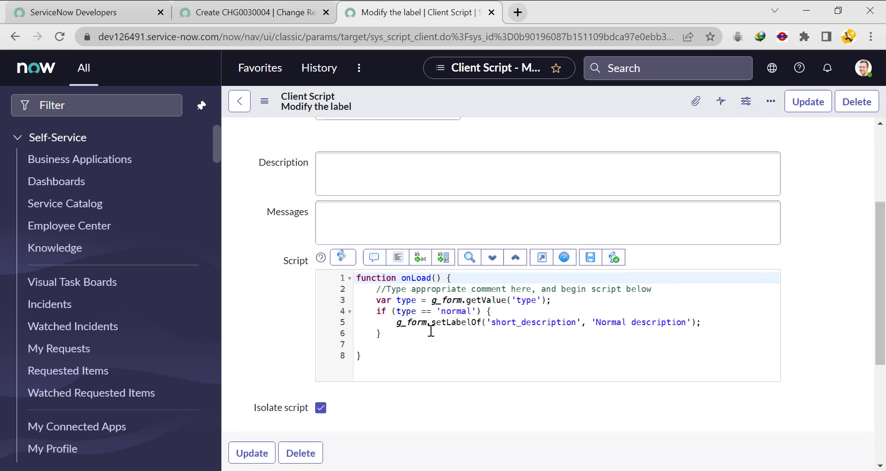
pyautogui.moveTo(549, 325)
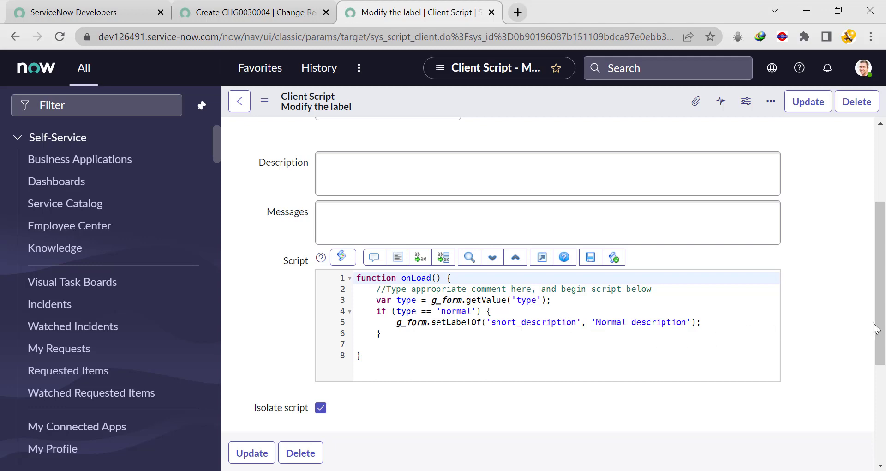
# - Recheck the Emergency change form, then return to the 'Modify the label' client script
pyautogui.click(251, 12)
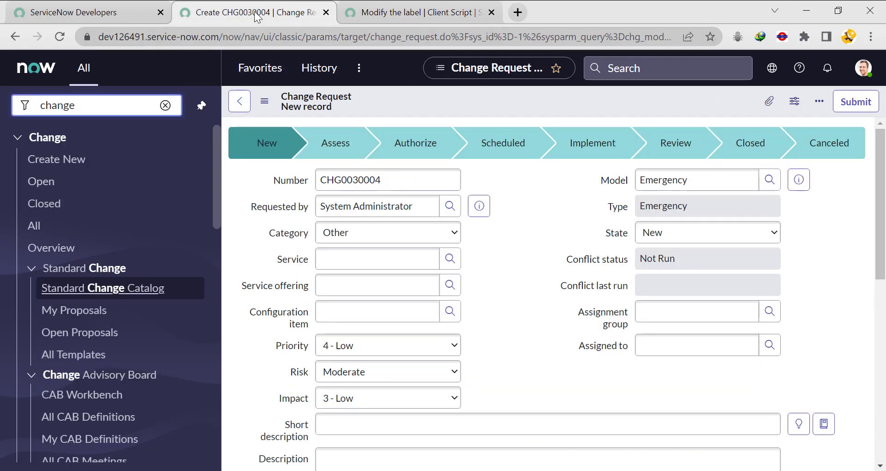
pyautogui.scroll(-3)
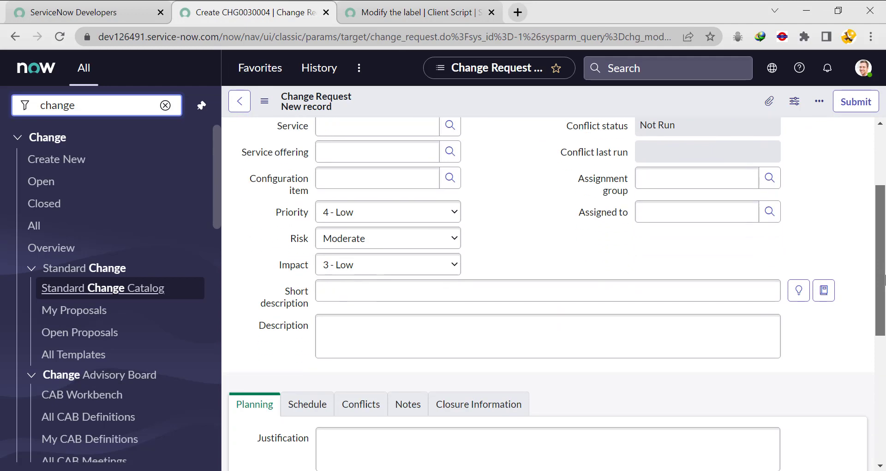
pyautogui.click(418, 12)
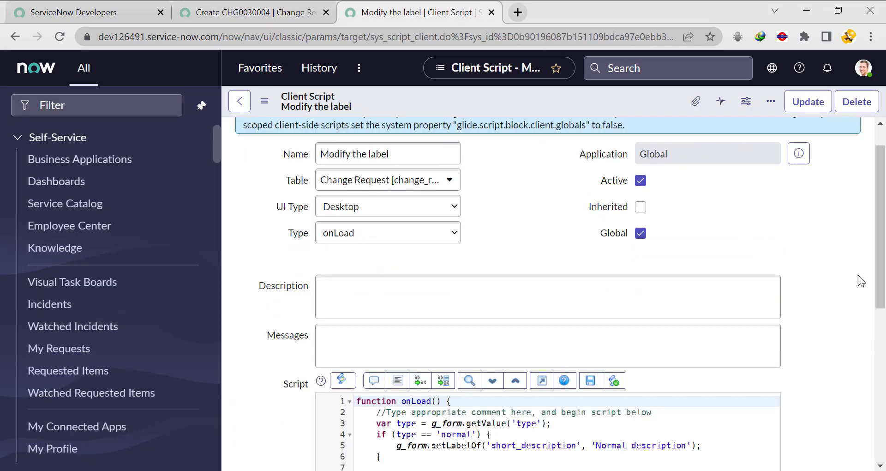